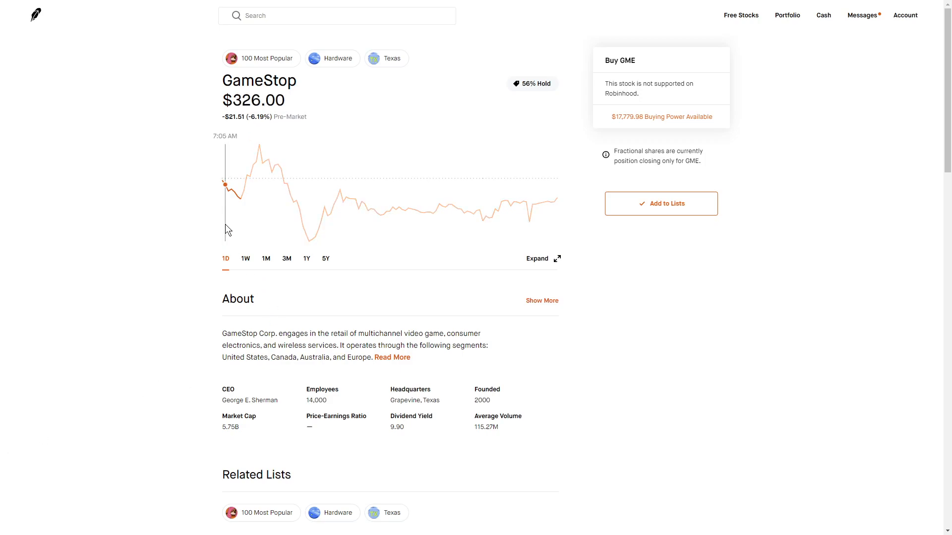
mouse_move(256, 236)
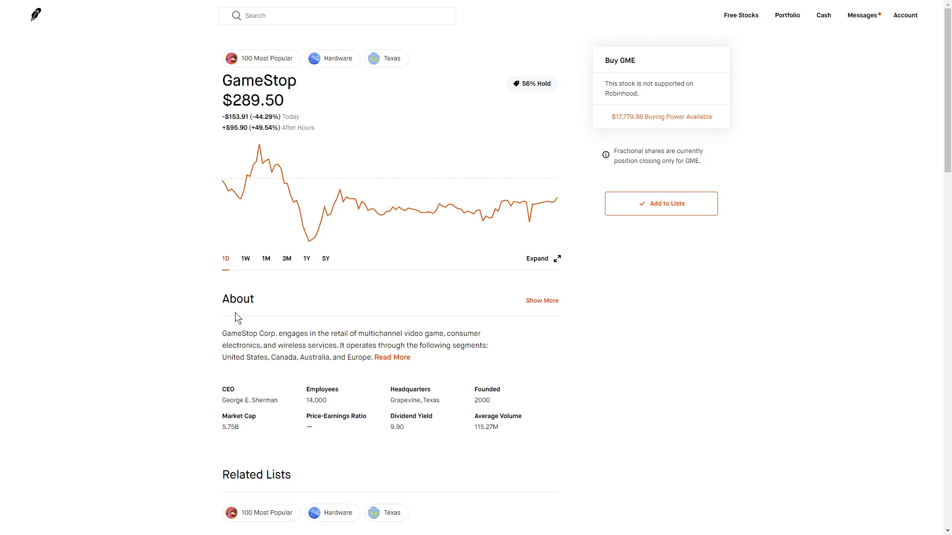
mouse_move(138, 280)
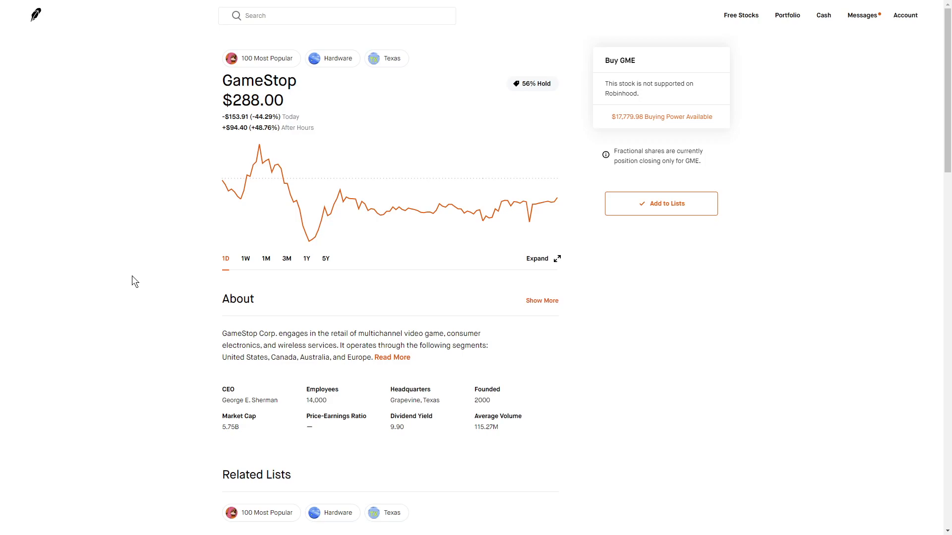
mouse_move(154, 275)
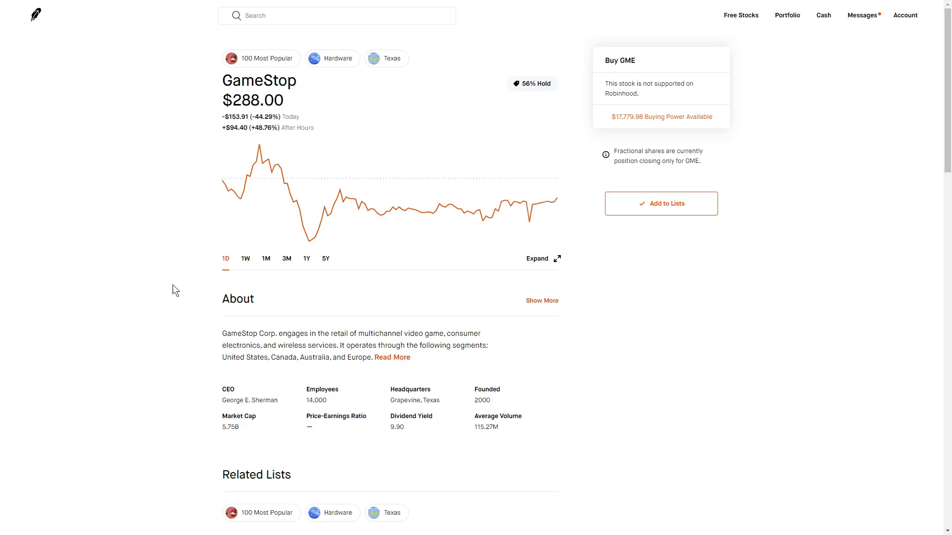
mouse_move(135, 306)
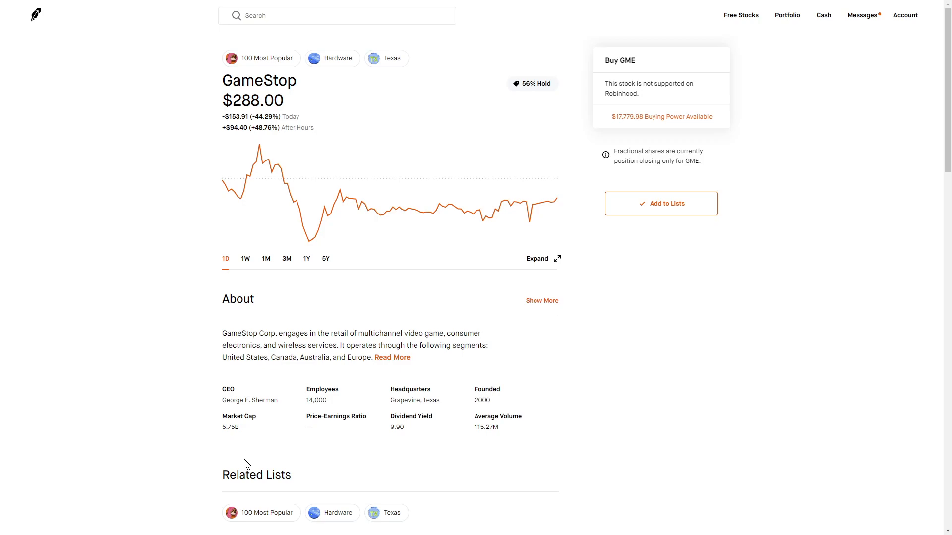
mouse_move(265, 192)
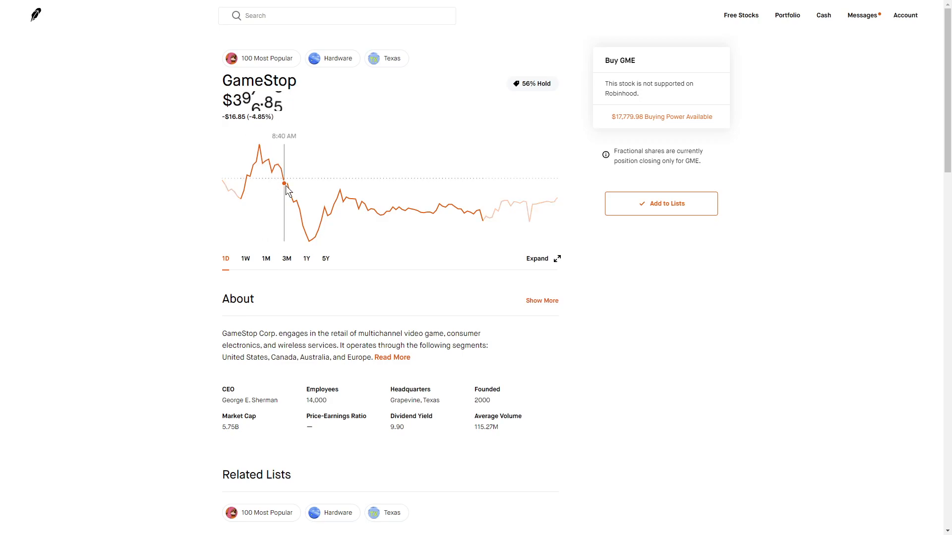
mouse_move(308, 177)
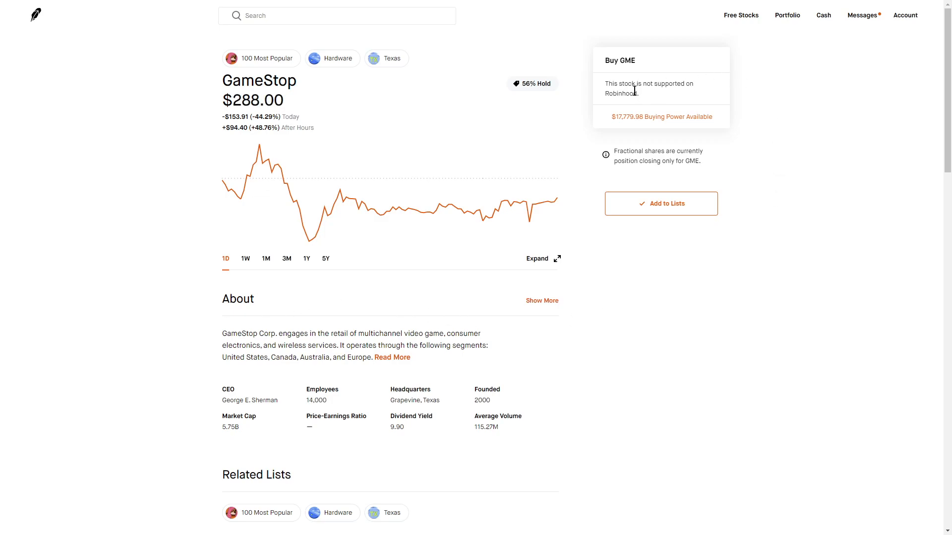
mouse_move(137, 177)
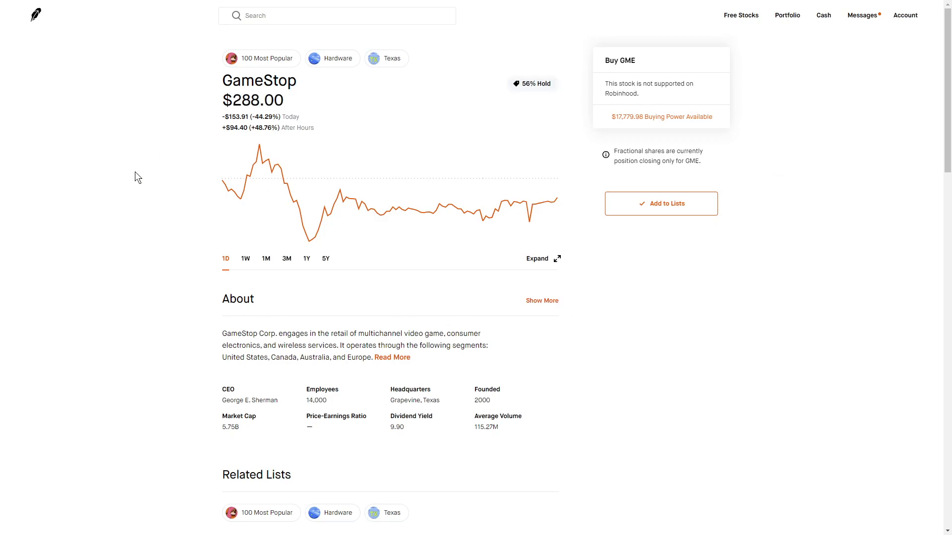
mouse_move(308, 214)
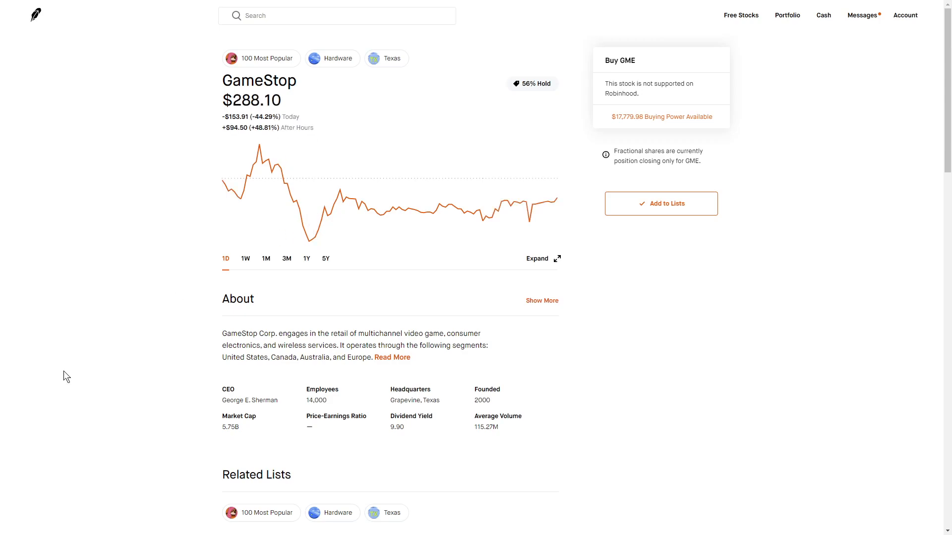
mouse_move(158, 352)
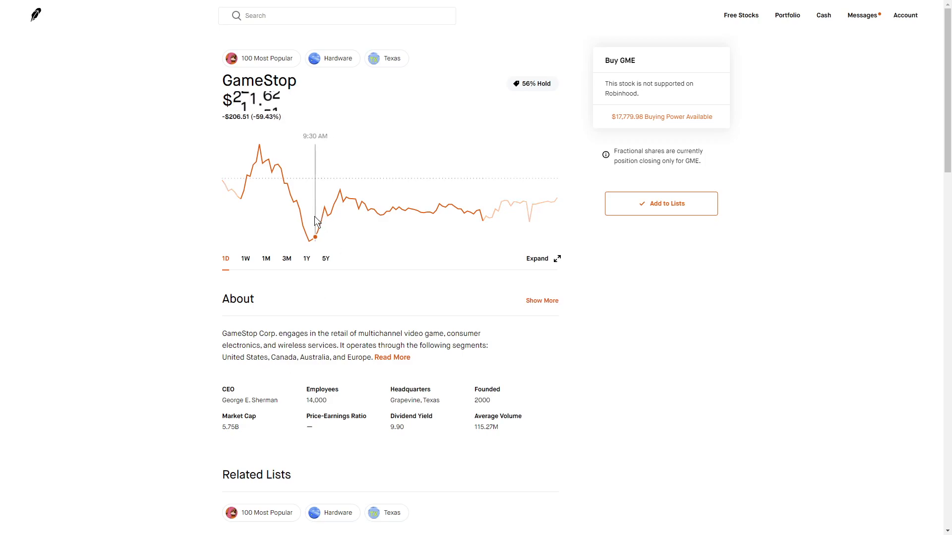
mouse_move(338, 222)
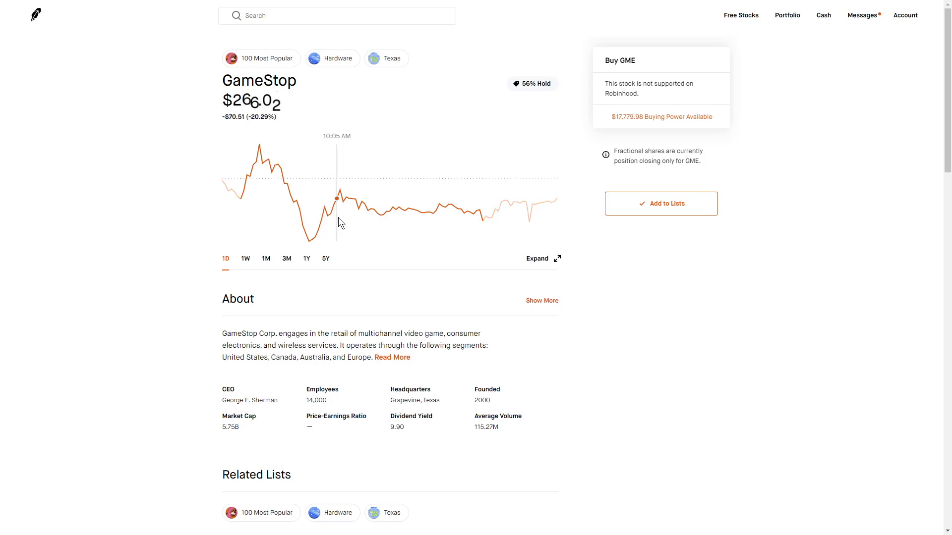
mouse_move(441, 411)
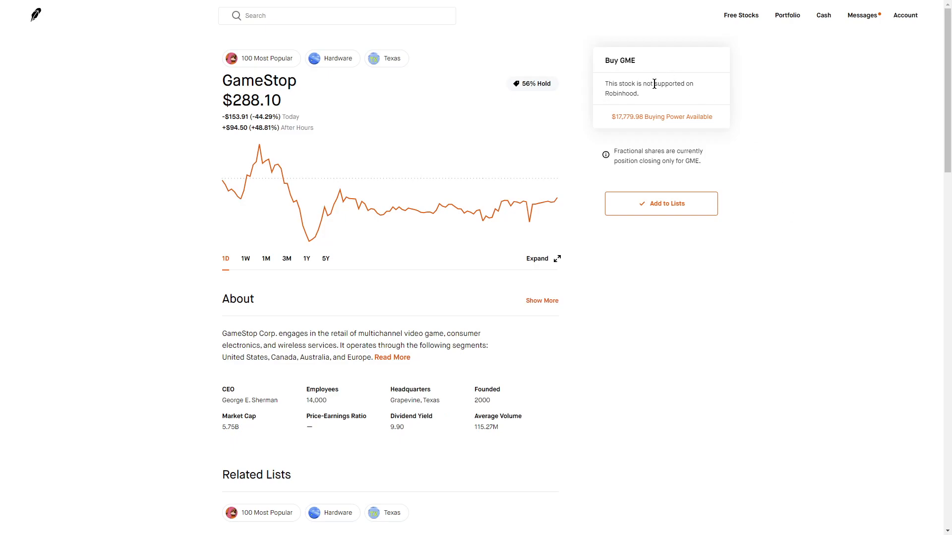
- Search Robinhood for 'amc' to bring up the AMC Entertainment stock page
key("ctrl+a")
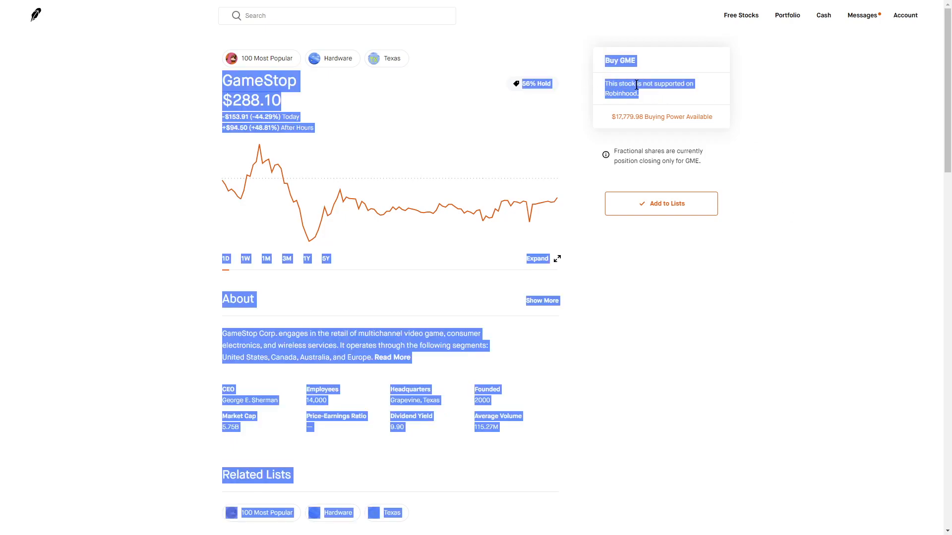
type("amc")
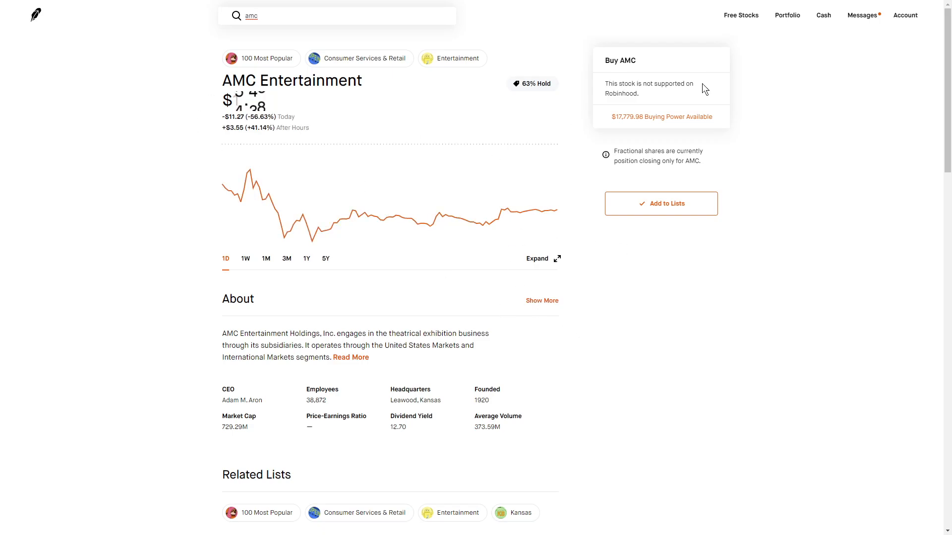
mouse_move(352, 178)
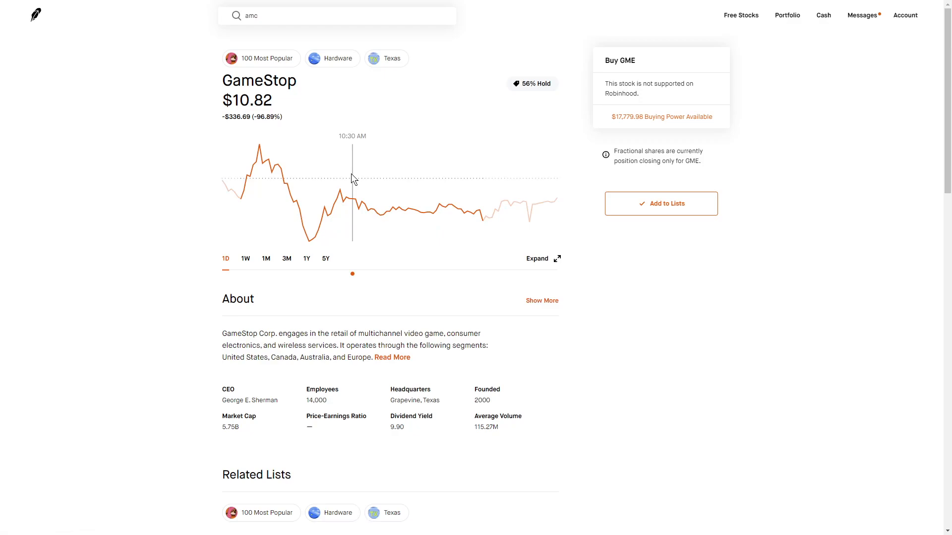
mouse_move(149, 291)
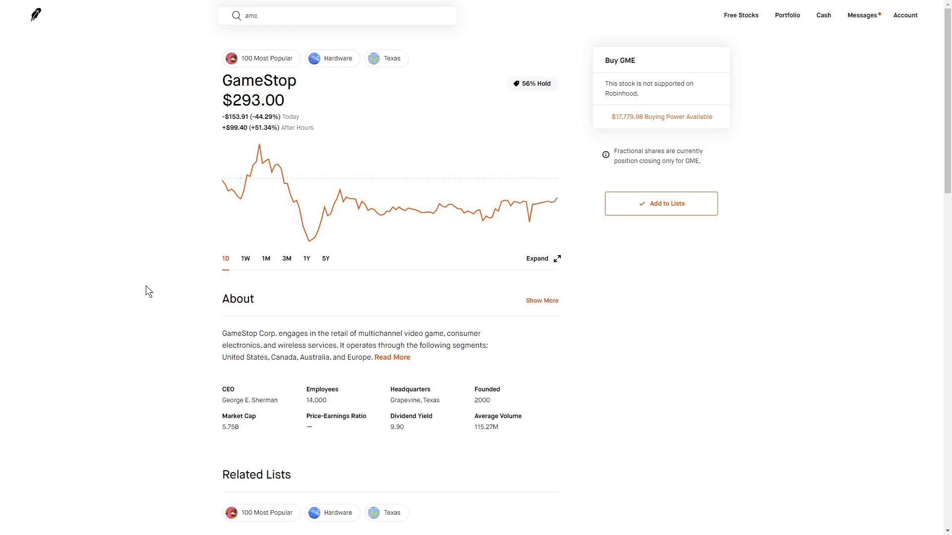
mouse_move(670, 280)
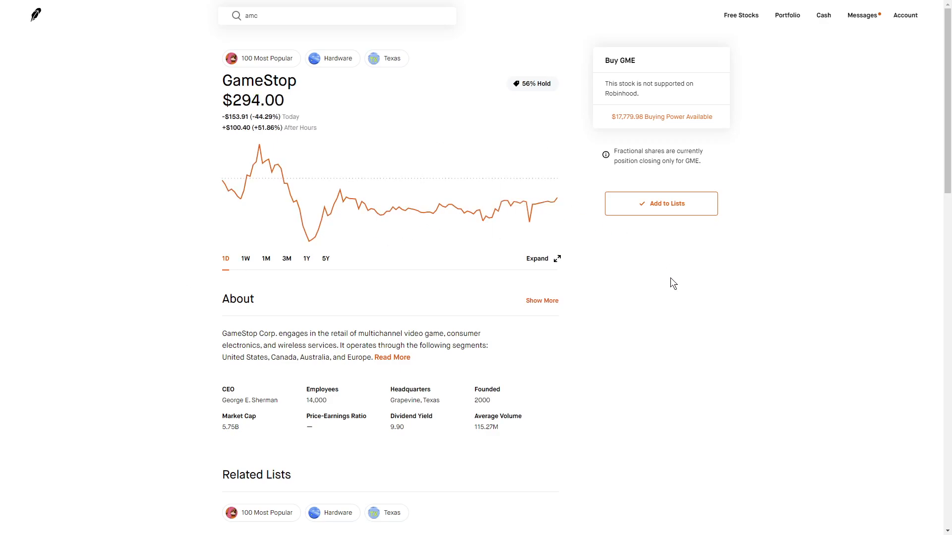
mouse_move(670, 239)
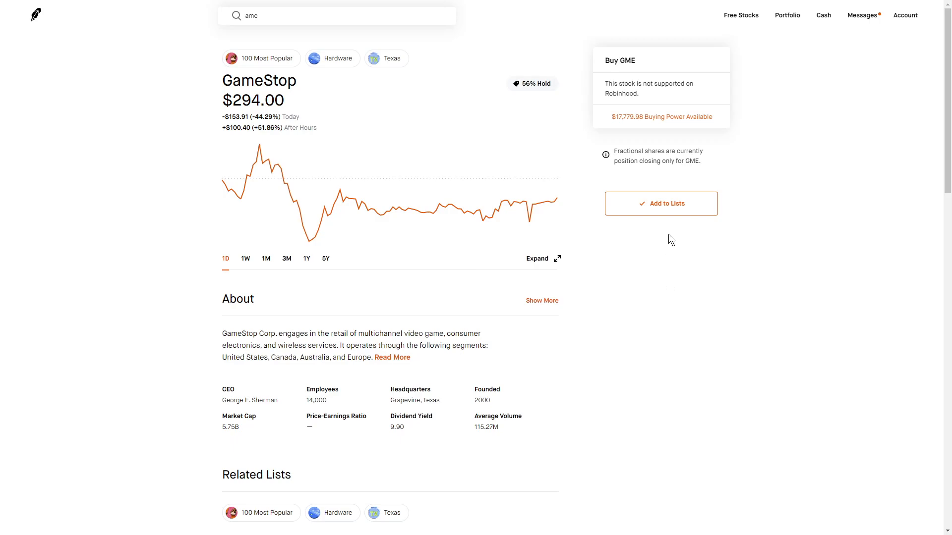